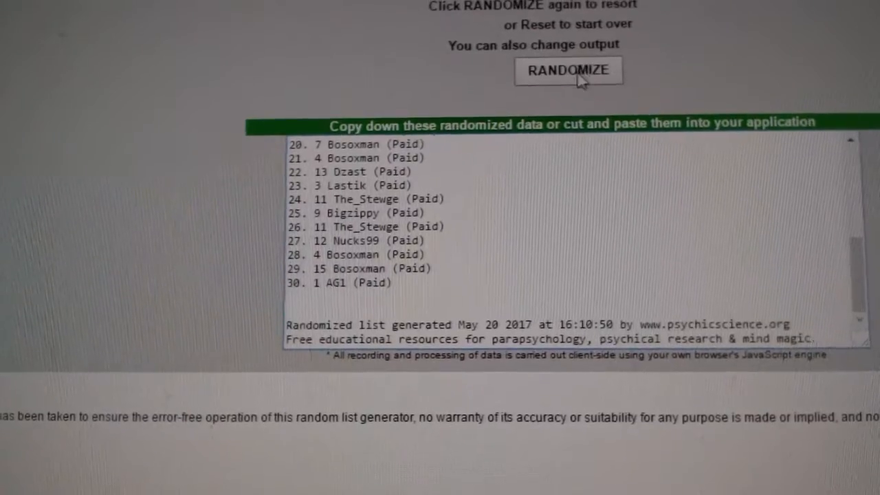
Step: Shuffle the 30 team names into a new random order ending in Calgary
click(568, 70)
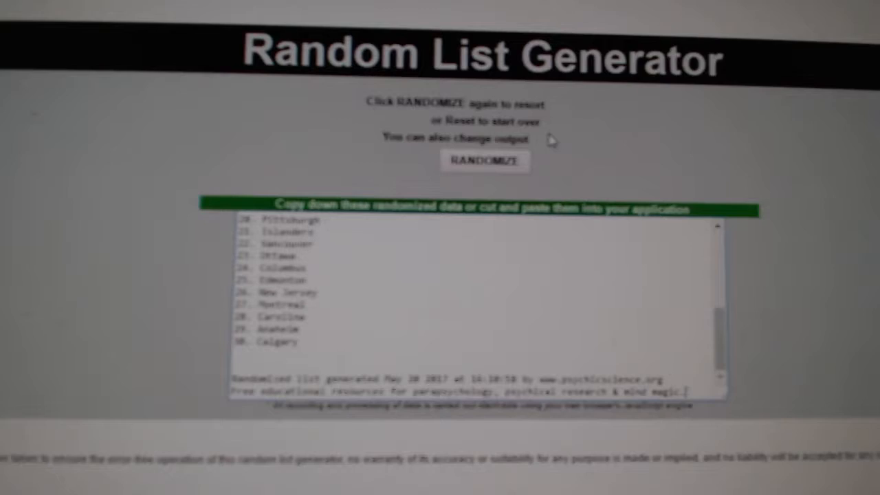
Step: Reshuffle the team list again so it starts with Toronto
click(485, 161)
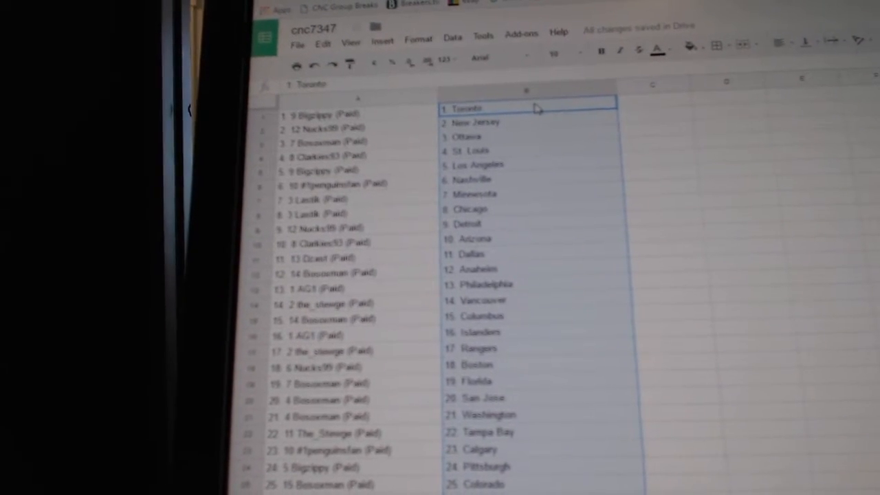
Step: Scroll down to check all 30 pasted teams, ending with Montreal, beside the names
scroll(down, 3)
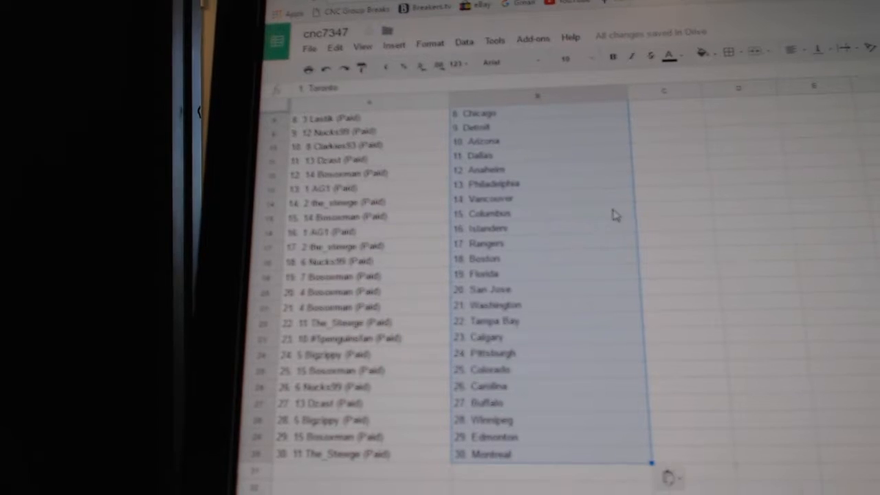